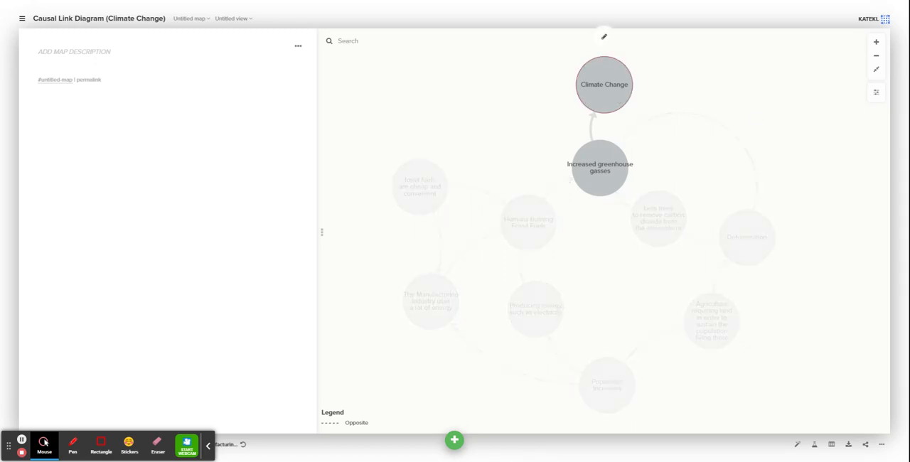
Step: Focus the 'Increased greenhouse gasses' bubble to highlight its connected causes
click(600, 168)
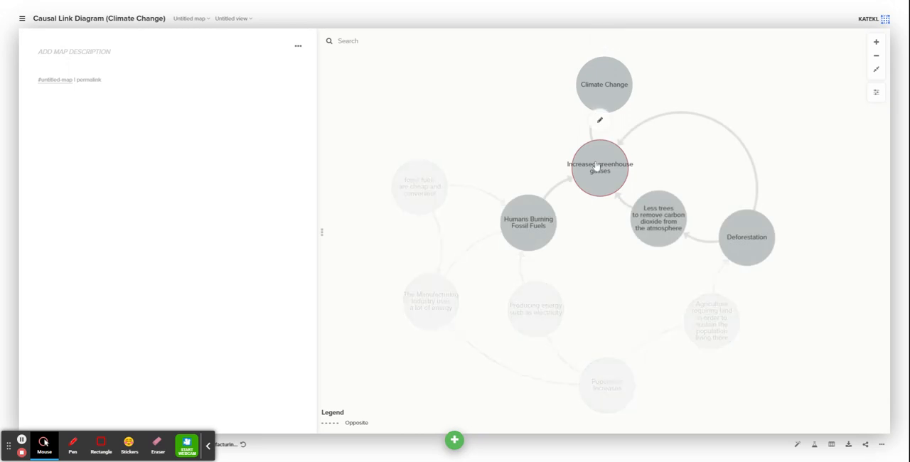
mouse_move(596, 166)
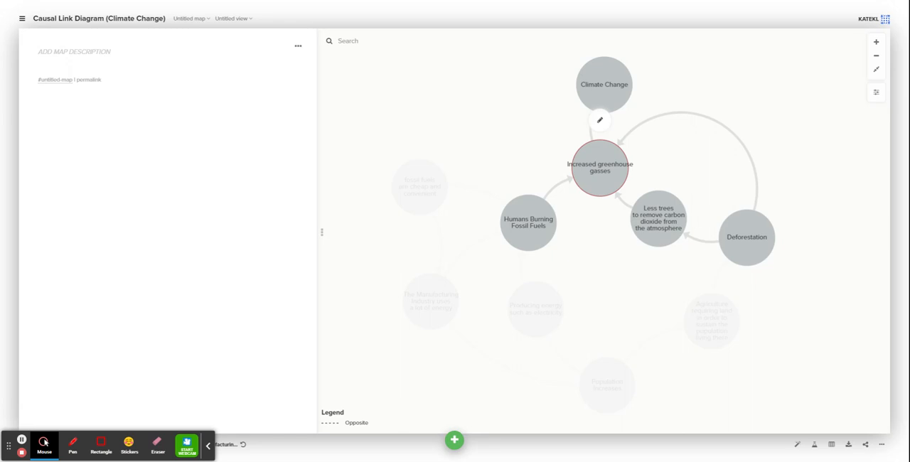
Step: Focus Deforestation, then Agriculture, tracing the causal chain back toward Population Increases
click(658, 219)
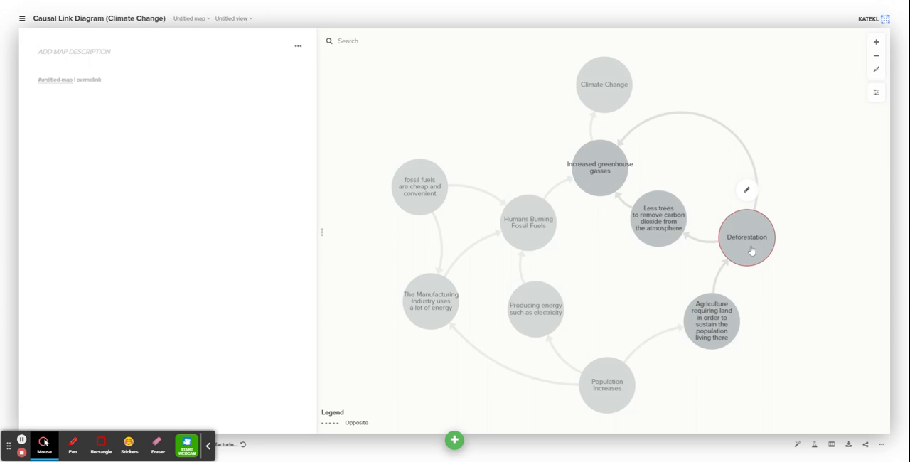
mouse_move(711, 322)
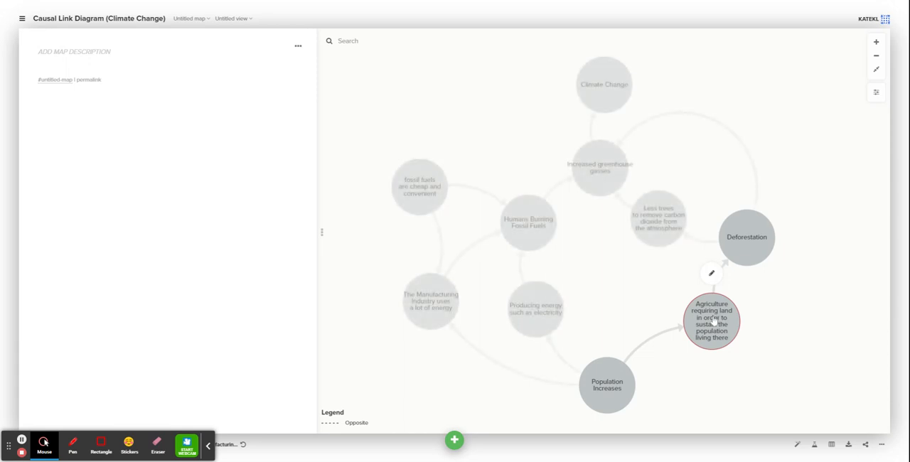
click(607, 385)
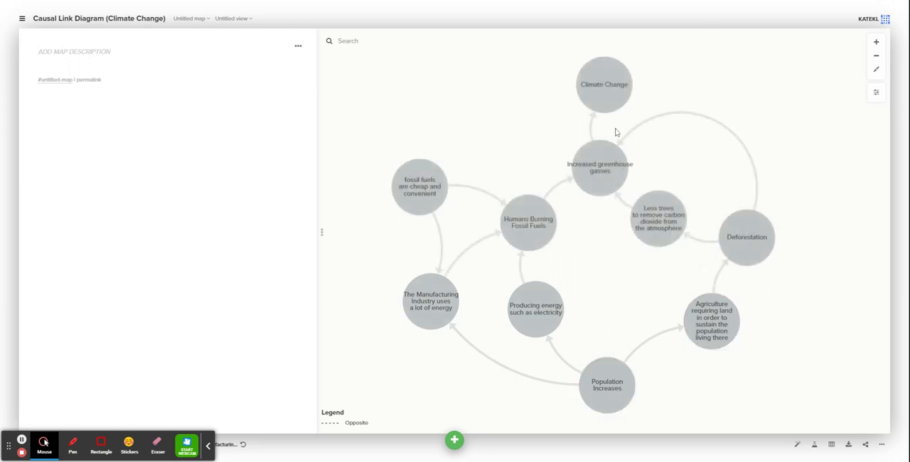
Step: Focus 'Humans Burning Fossil Fuels' to show its three causes, then clear the focus
click(528, 222)
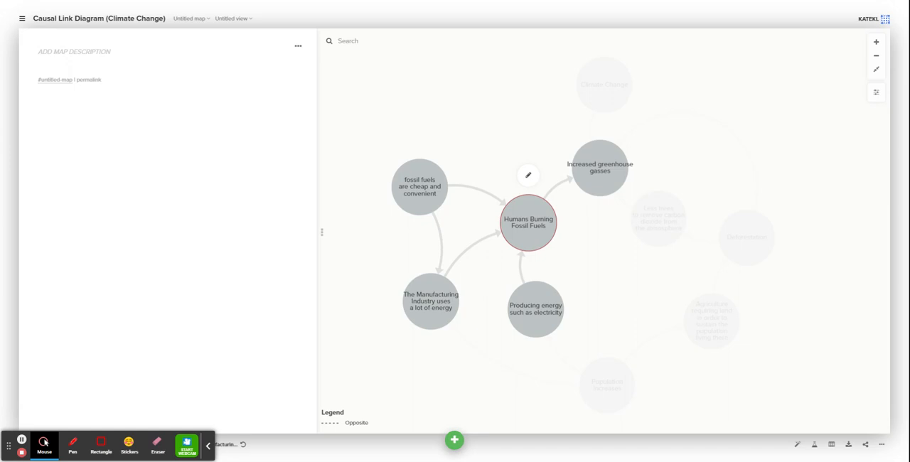
click(420, 186)
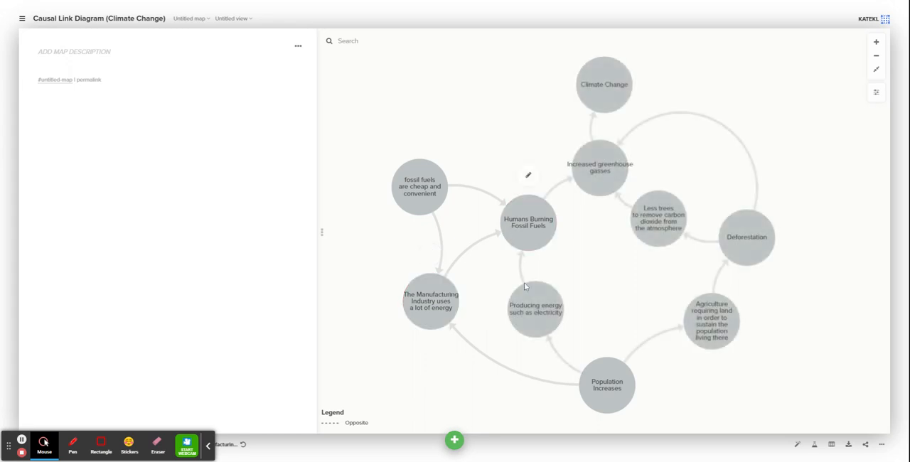
Step: Focus 'Producing energy such as electricity' to show its Population Increases and fossil fuel links
click(535, 311)
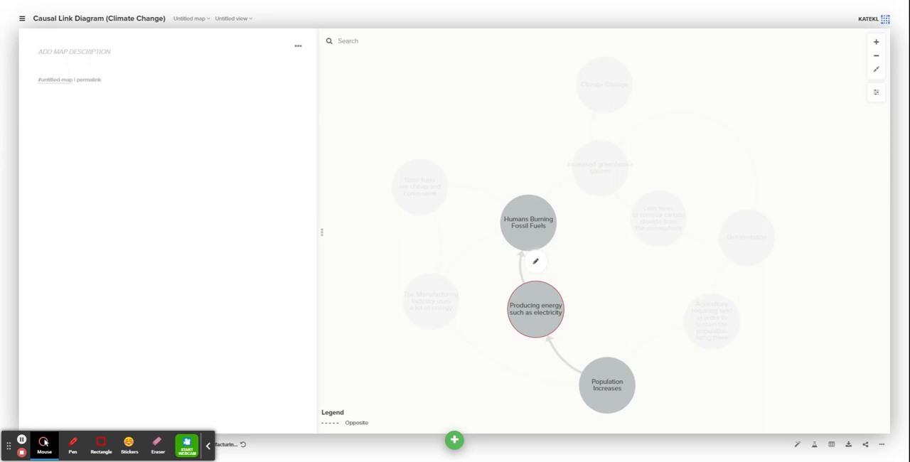
Step: Clear the current focus on the map canvas and select another element
click(480, 302)
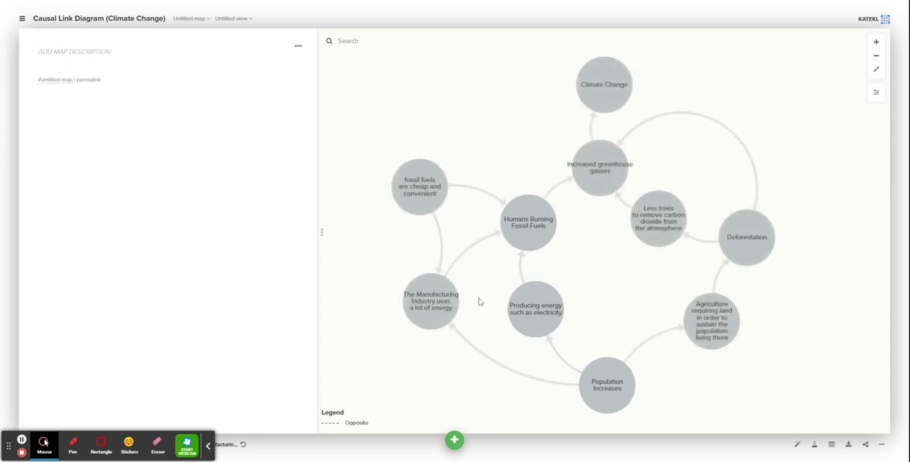
click(607, 385)
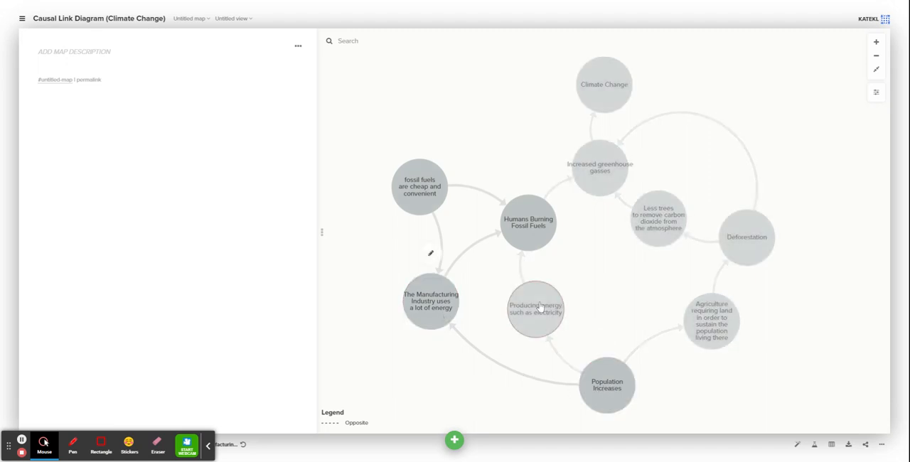
mouse_move(496, 359)
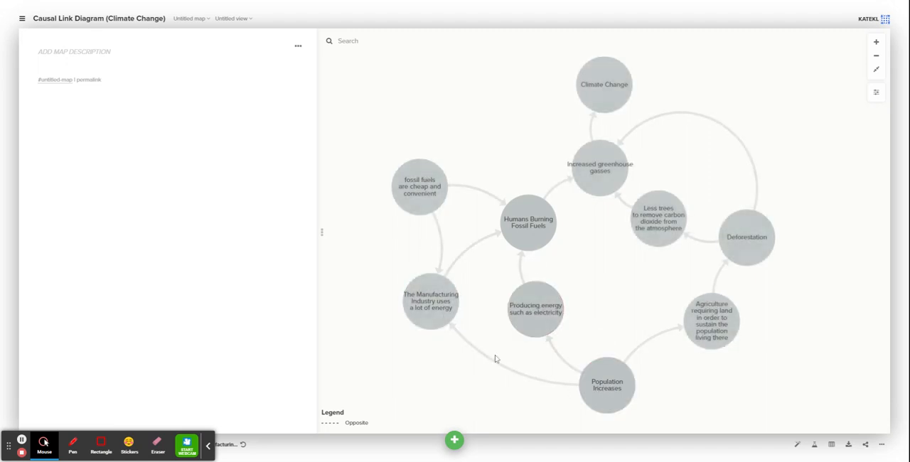
mouse_move(370, 408)
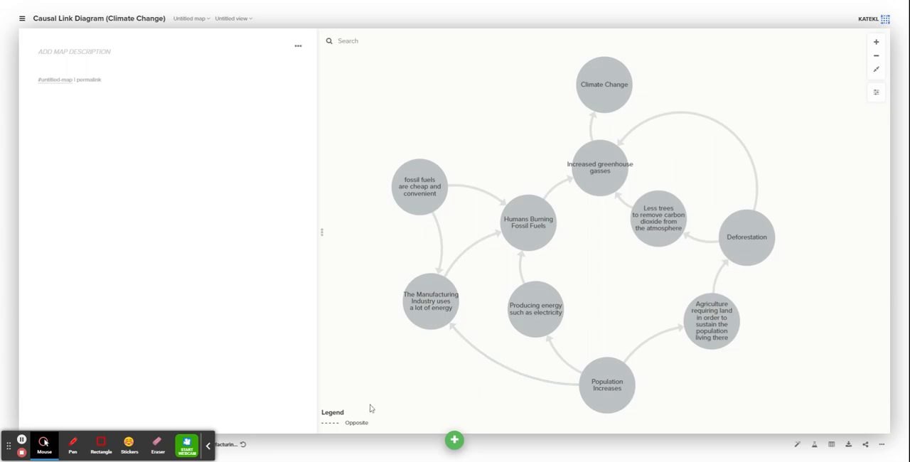